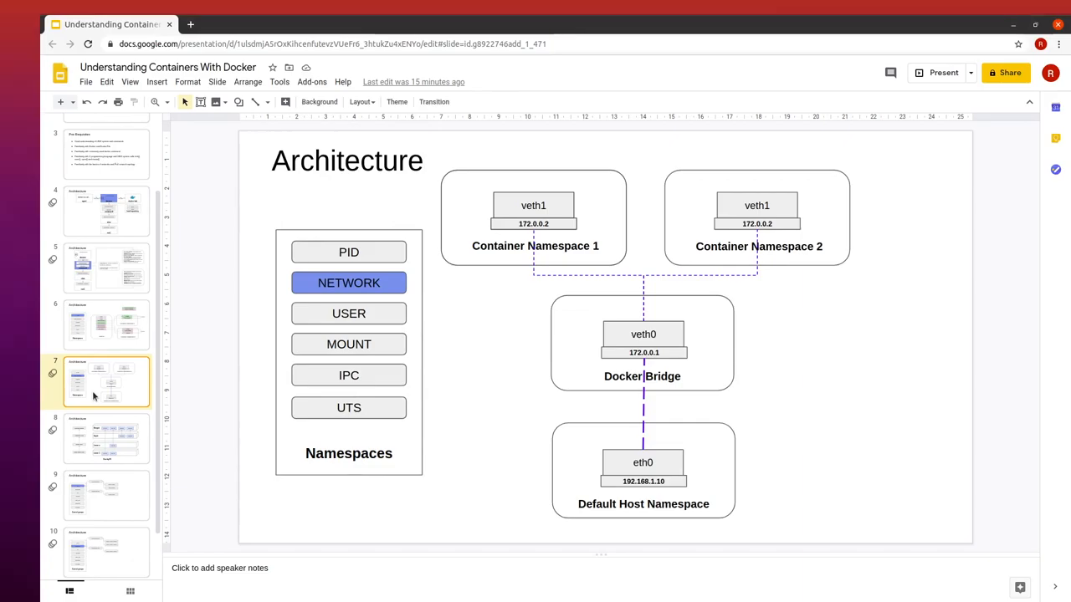
# Step: Start the fullscreen slideshow from slide 7 'Architecture', showing its Namespaces list
pyautogui.click(943, 73)
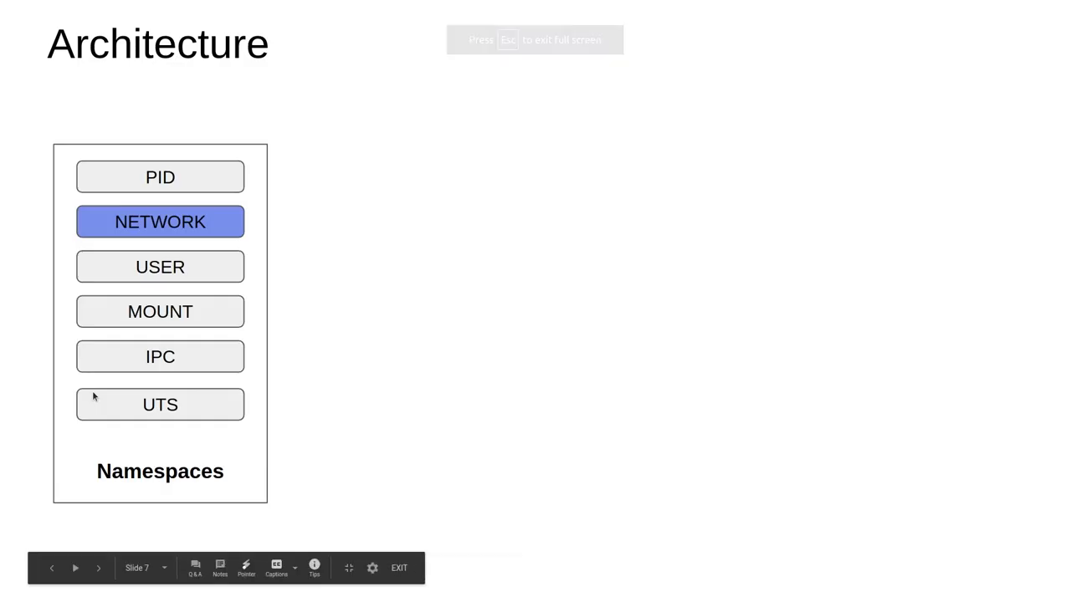